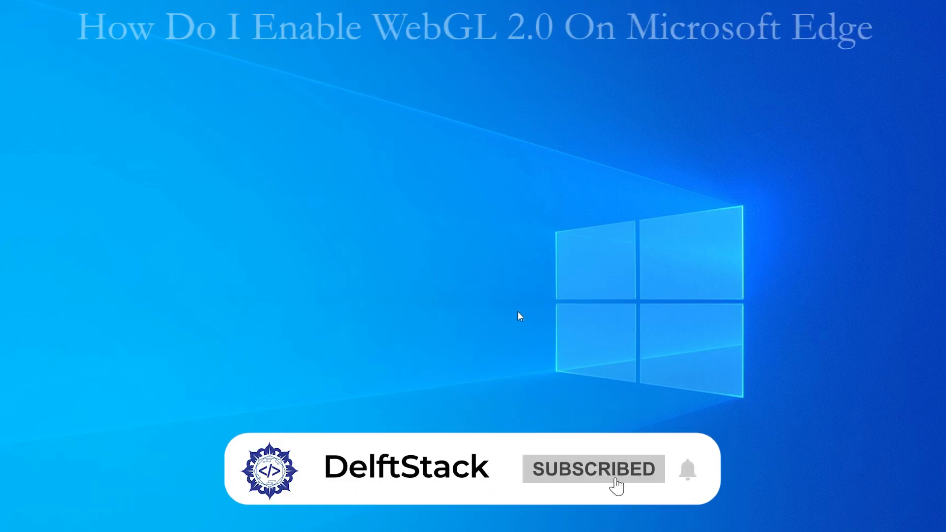
{"action": "mouse_move", "coordinate": [169, 260]}
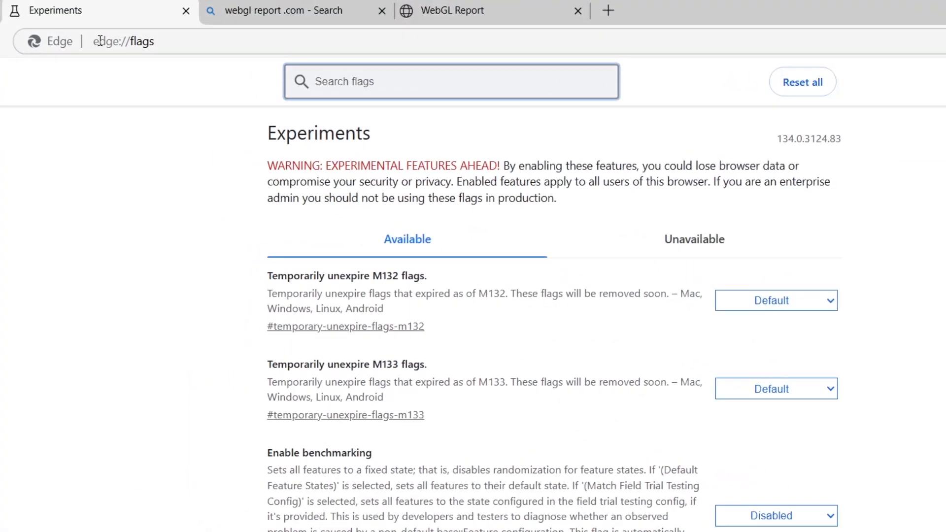
- Filter the edge://flags page with the search text 'webgl'
{"action": "left_click", "coordinate": [124, 41]}
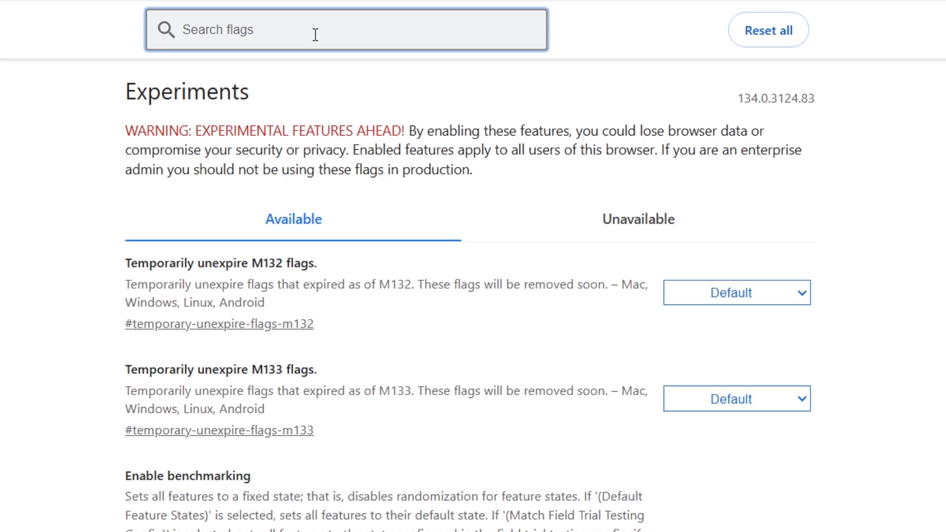
{"action": "left_click", "coordinate": [242, 29]}
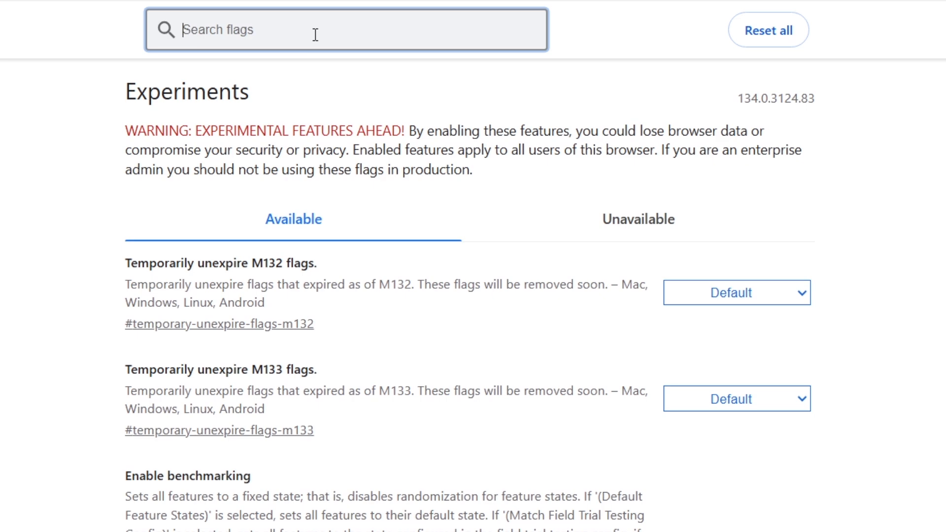
{"action": "type", "text": "webgl"}
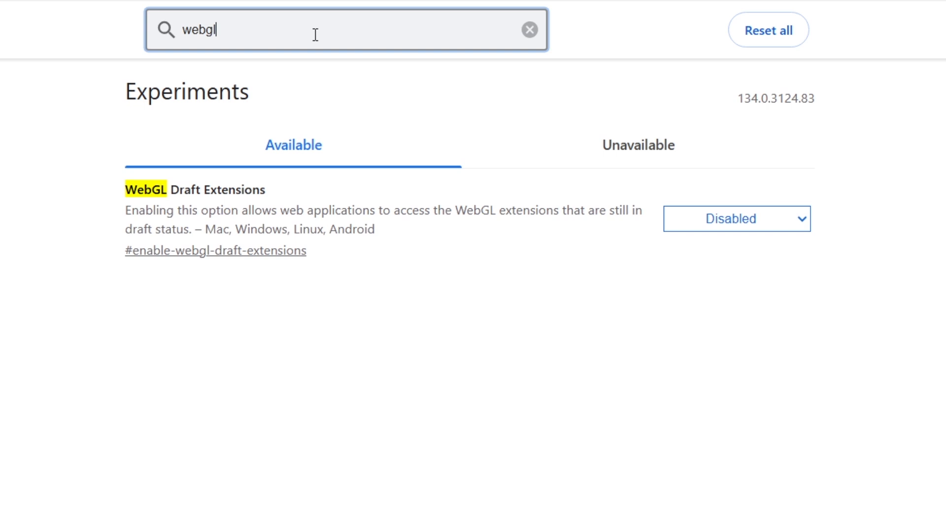
{"action": "mouse_move", "coordinate": [125, 216]}
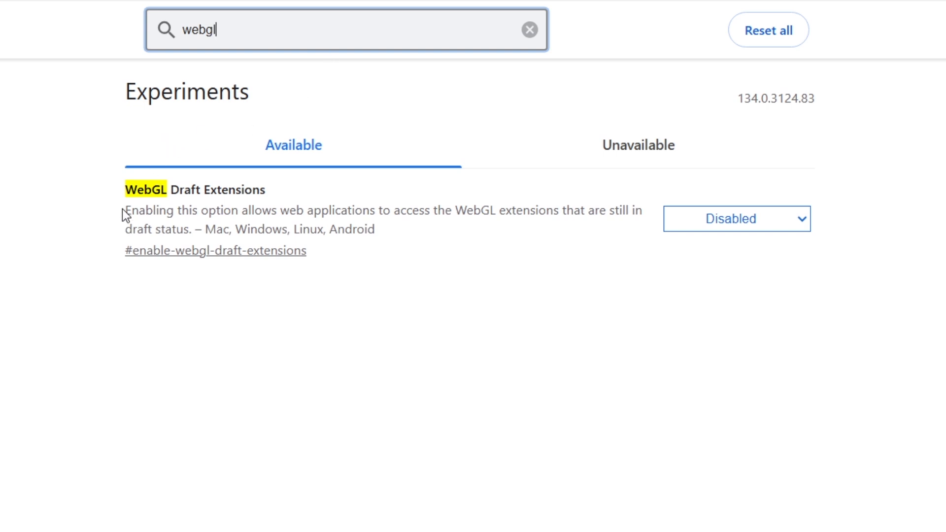
{"action": "mouse_move", "coordinate": [109, 198]}
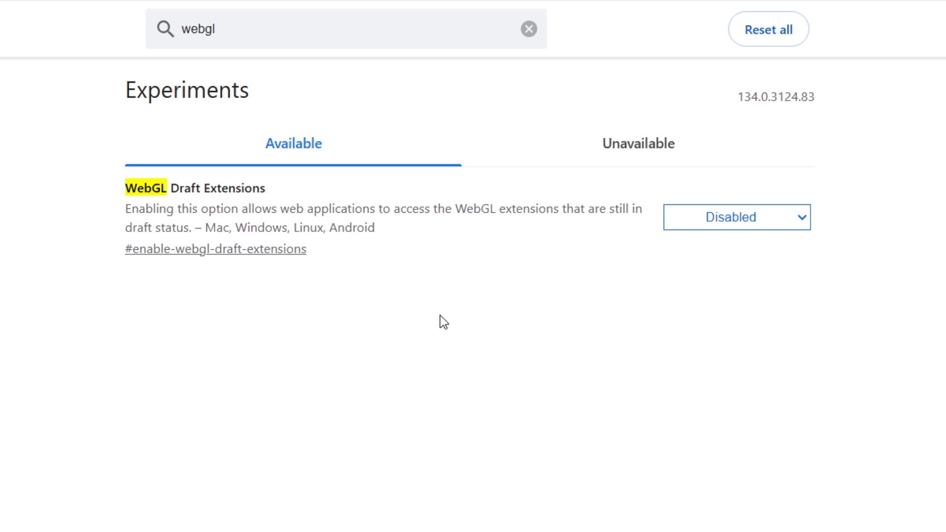
{"action": "mouse_move", "coordinate": [727, 278]}
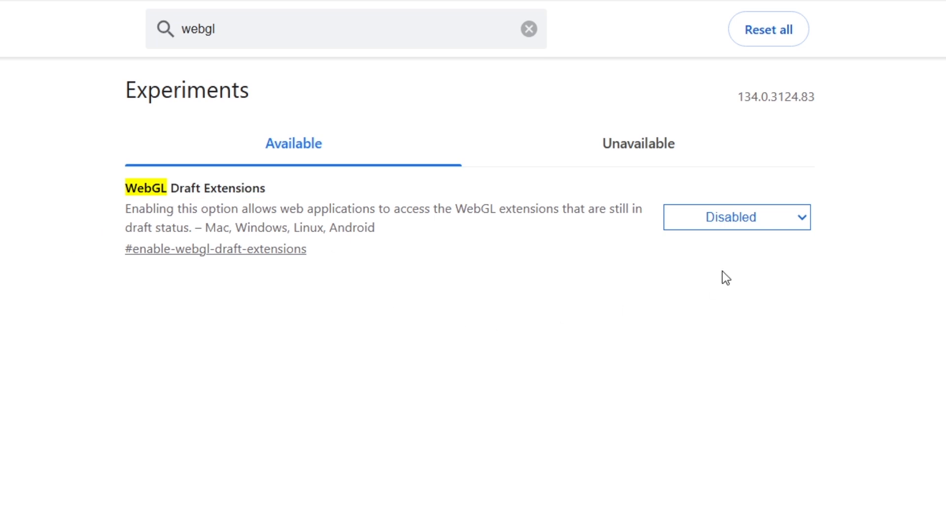
- Set WebGL Draft Extensions to Enabled and restart Edge to apply it
{"action": "left_click", "coordinate": [735, 217]}
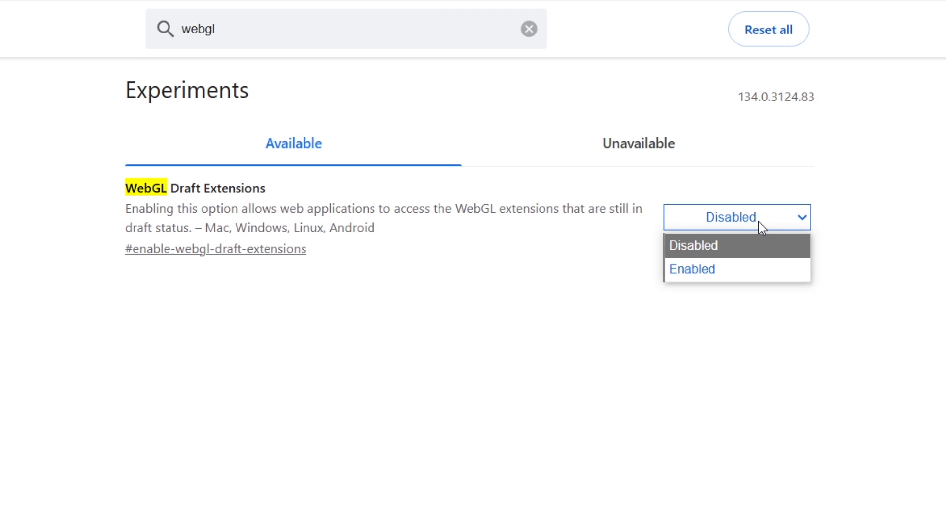
{"action": "left_click", "coordinate": [692, 269]}
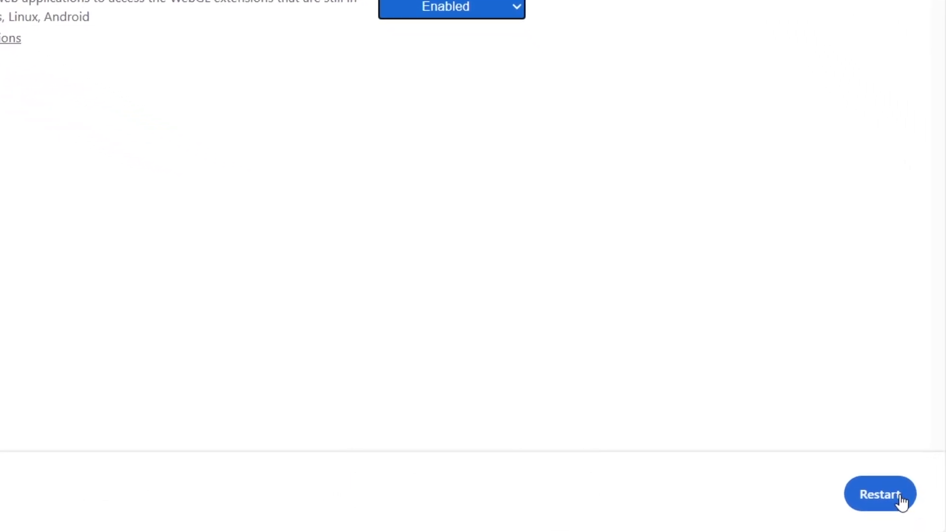
{"action": "left_click", "coordinate": [879, 493]}
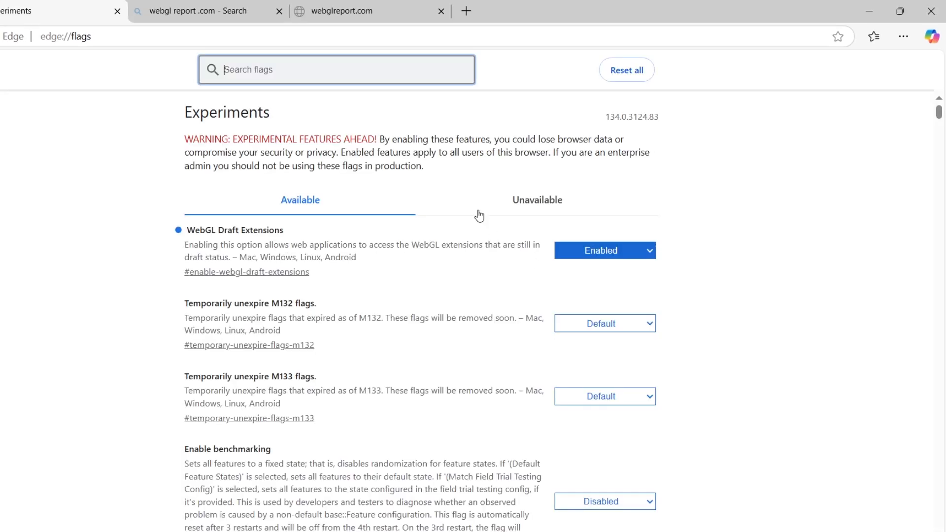
{"action": "mouse_move", "coordinate": [161, 119]}
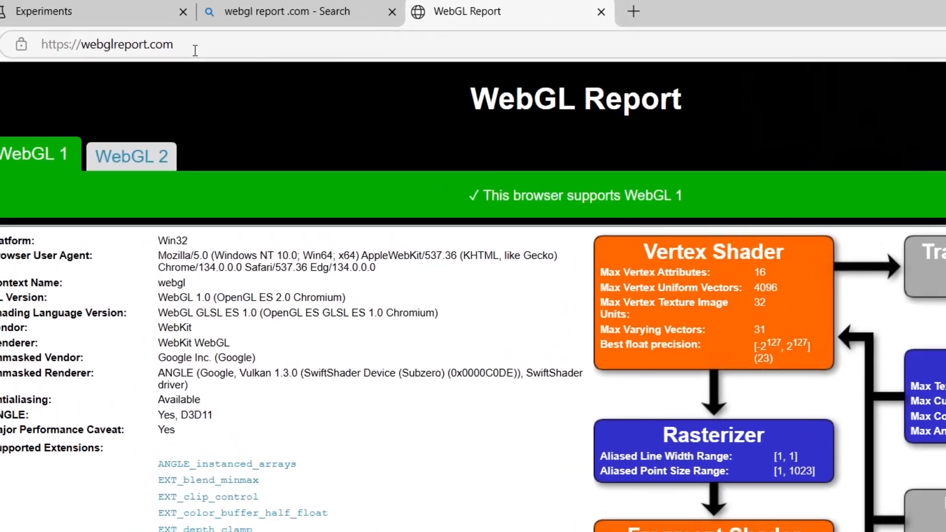
- Show the webglreport.com page confirming WebGL 1 support
{"action": "left_click", "coordinate": [106, 44]}
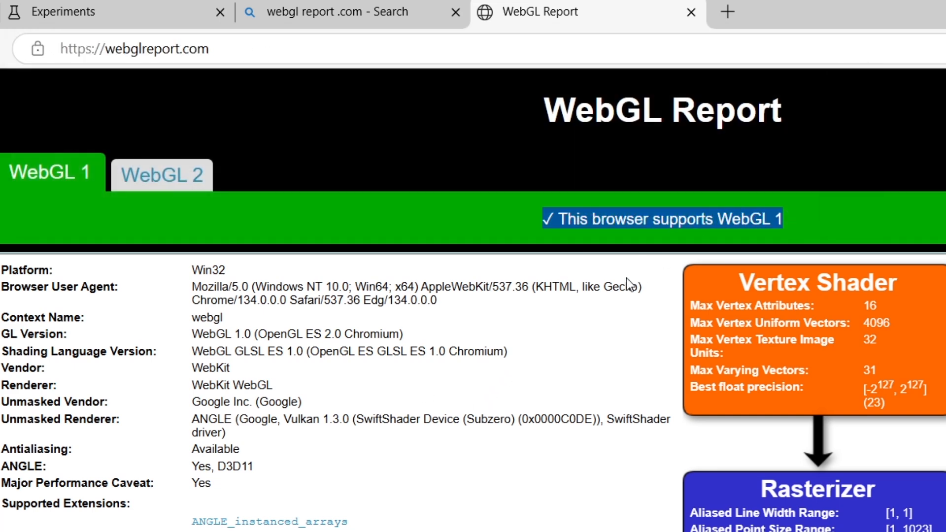
{"action": "mouse_move", "coordinate": [613, 244]}
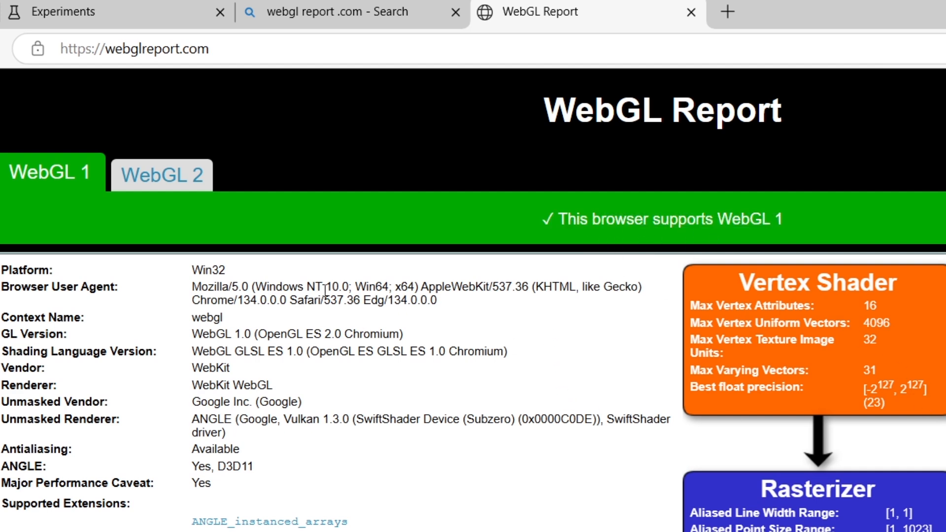
{"action": "left_click", "coordinate": [157, 174]}
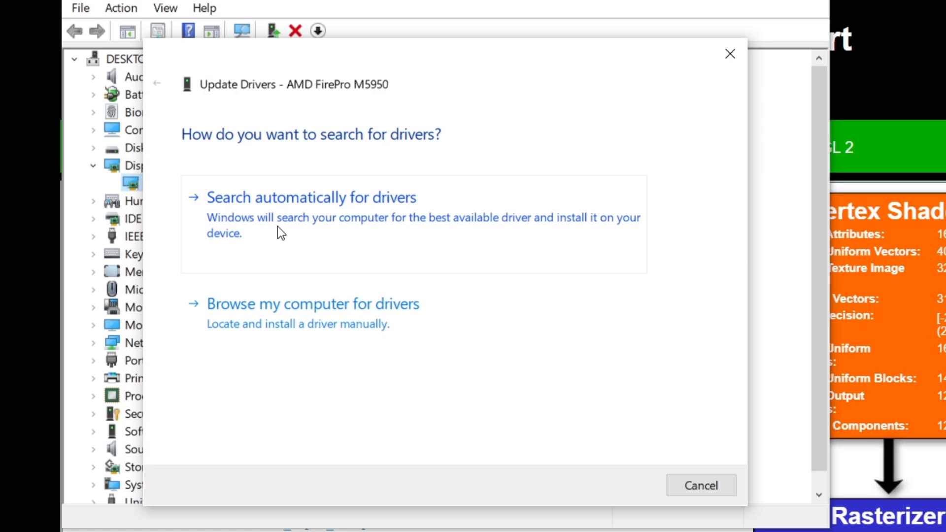
- Search automatically for AMD FirePro M5950 drivers and close the result
{"action": "left_click", "coordinate": [311, 198]}
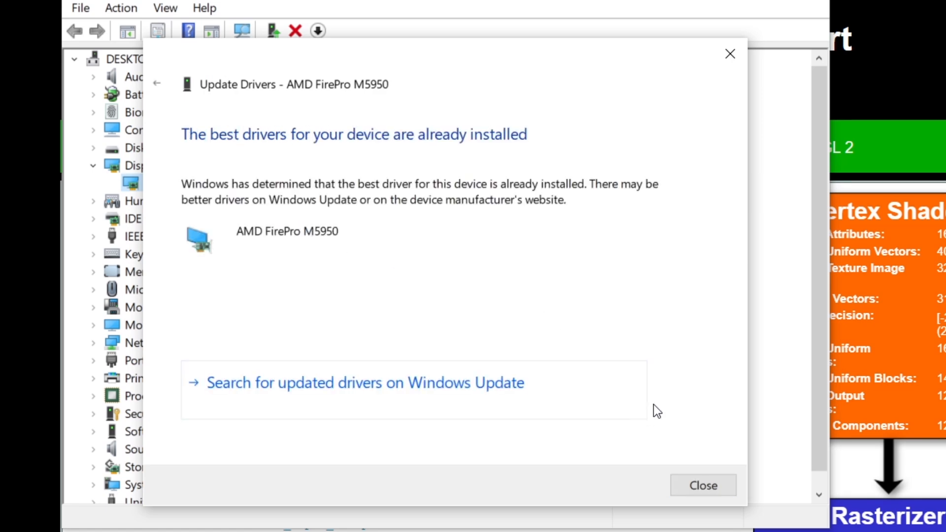
{"action": "left_click", "coordinate": [703, 485]}
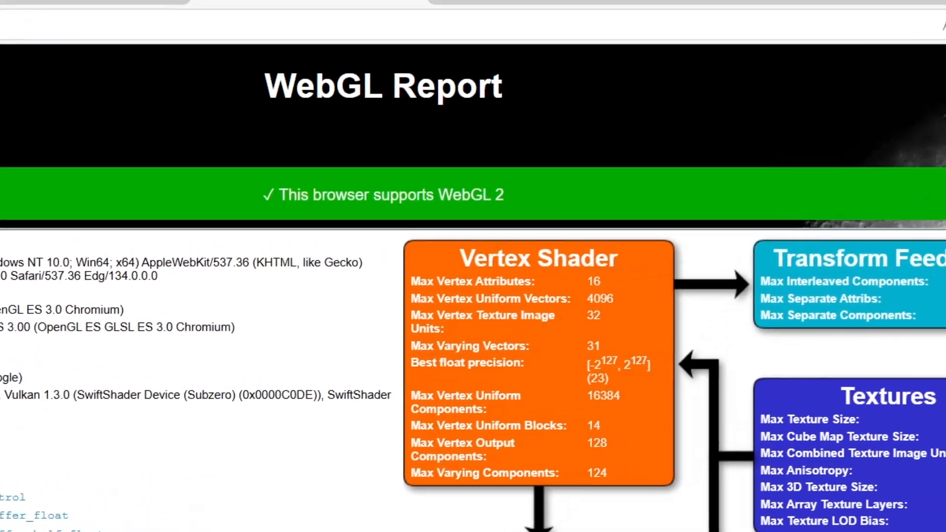
- Leave the WebGL 2 report and bring up Edge's Settings page
{"action": "left_click", "coordinate": [887, 42]}
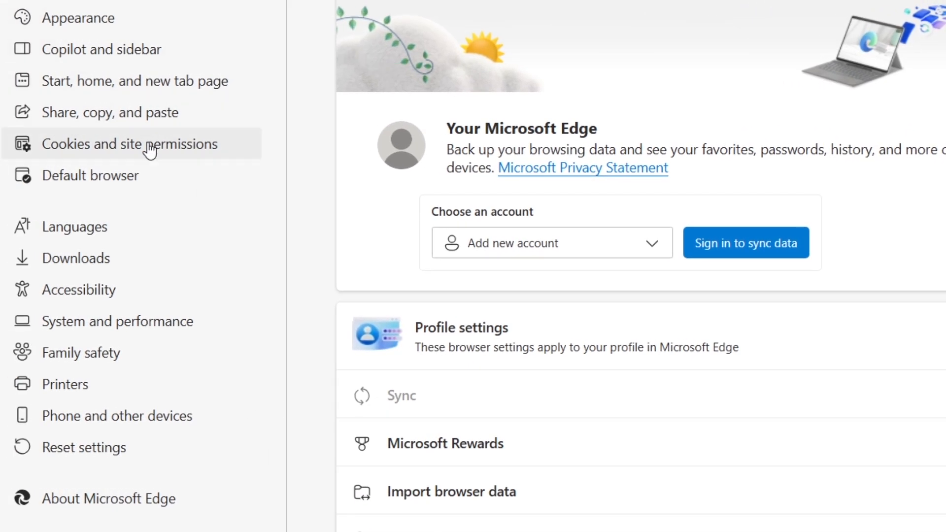
- In System settings, toggle Use graphics acceleration off and back on
{"action": "left_click", "coordinate": [117, 320]}
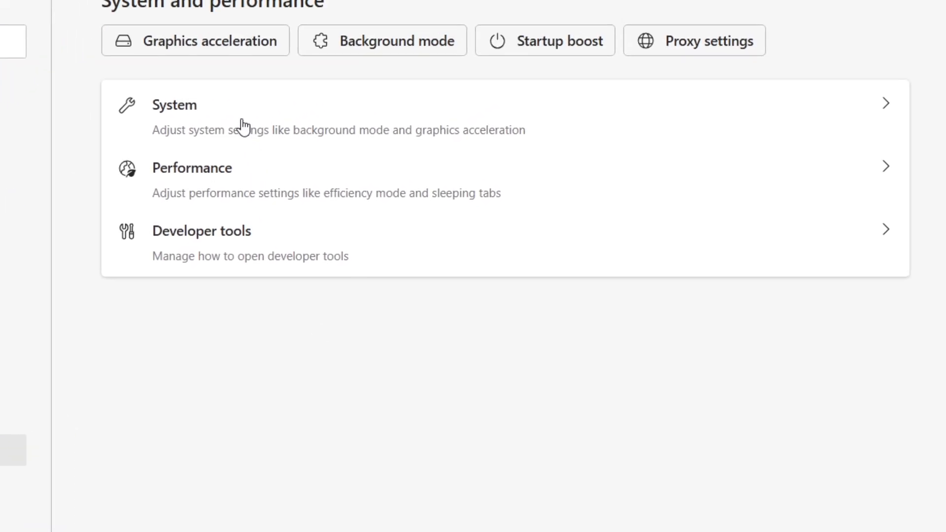
{"action": "left_click", "coordinate": [174, 105]}
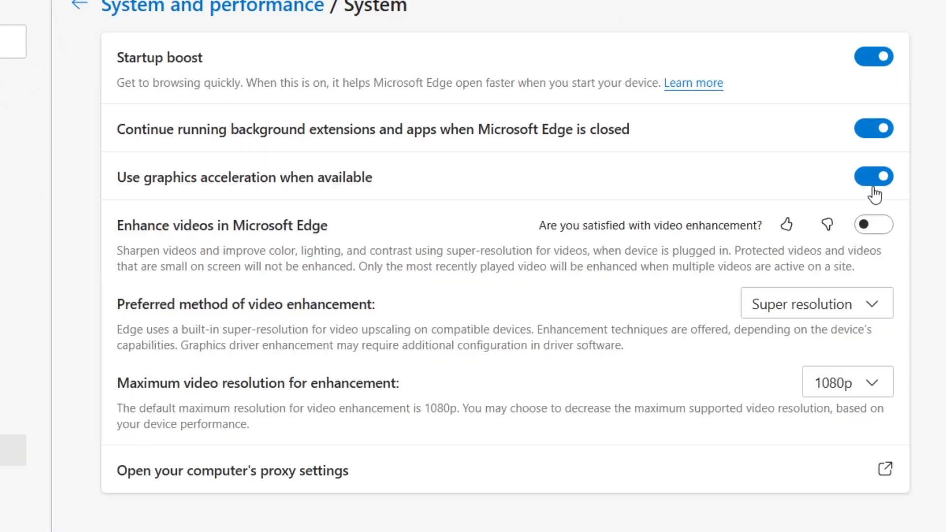
{"action": "left_click", "coordinate": [874, 177]}
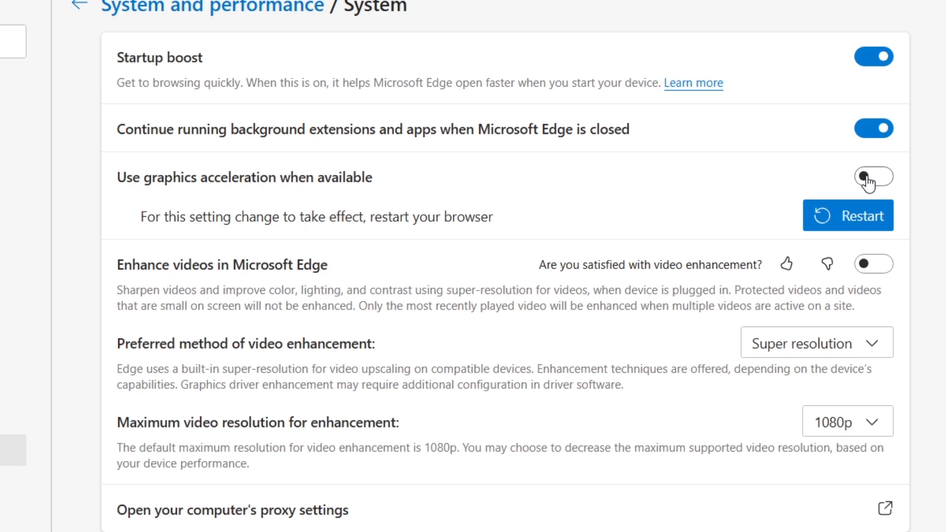
{"action": "left_click", "coordinate": [872, 176]}
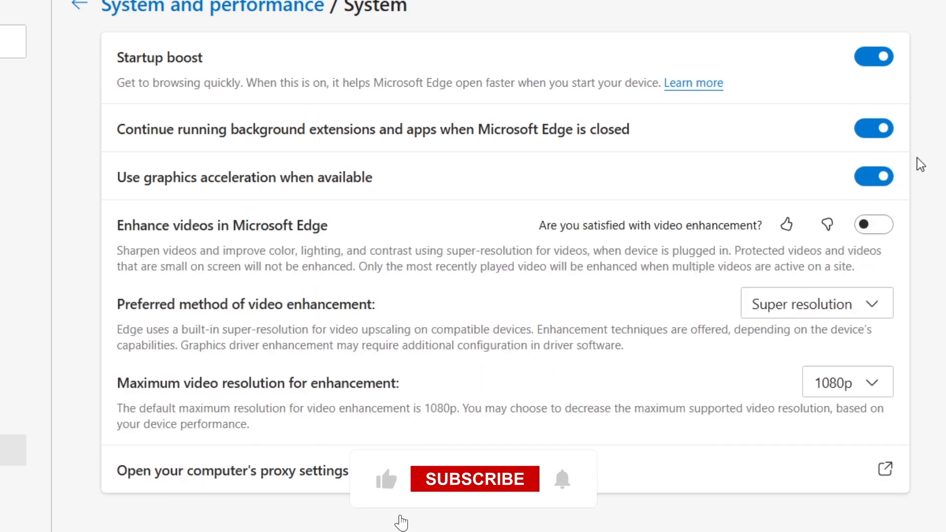
{"action": "left_click", "coordinate": [474, 480]}
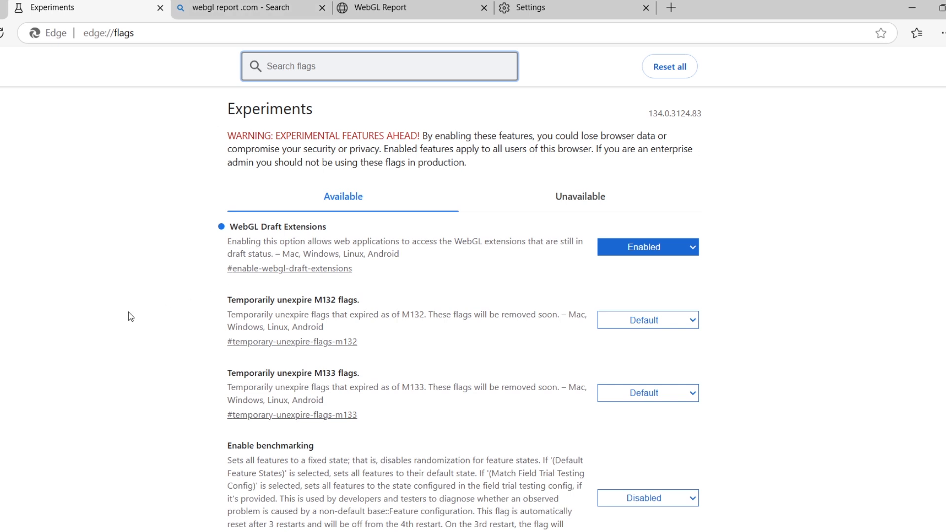
- Review the WebGL 2 report and its supported extensions list
{"action": "left_click", "coordinate": [380, 66]}
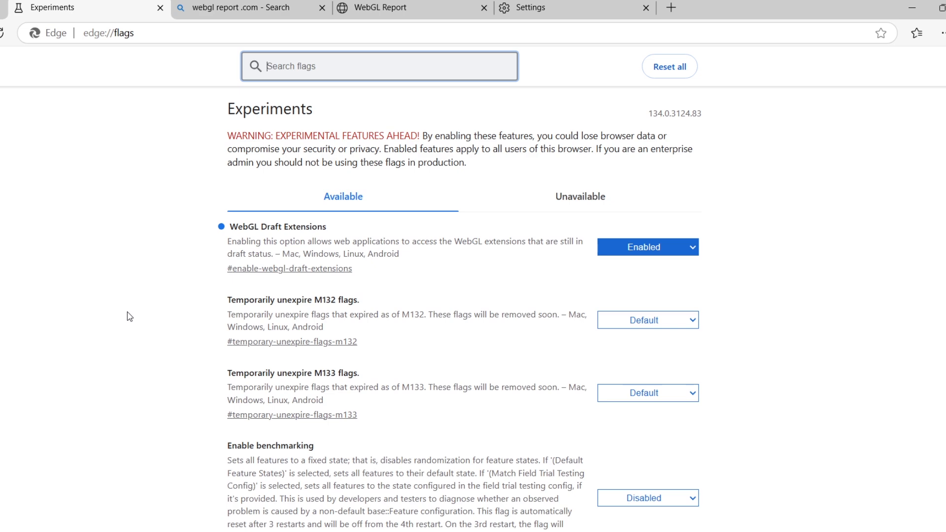
{"action": "mouse_move", "coordinate": [166, 186]}
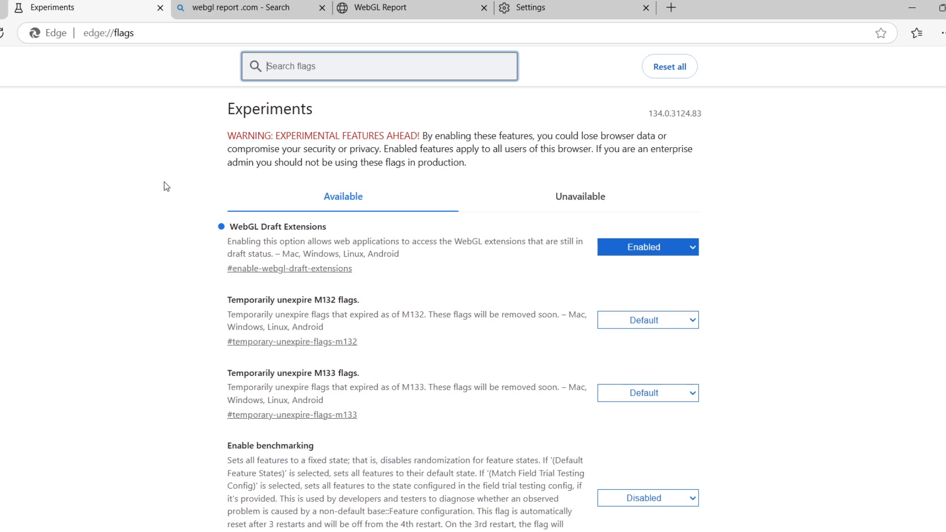
{"action": "left_click", "coordinate": [401, 6]}
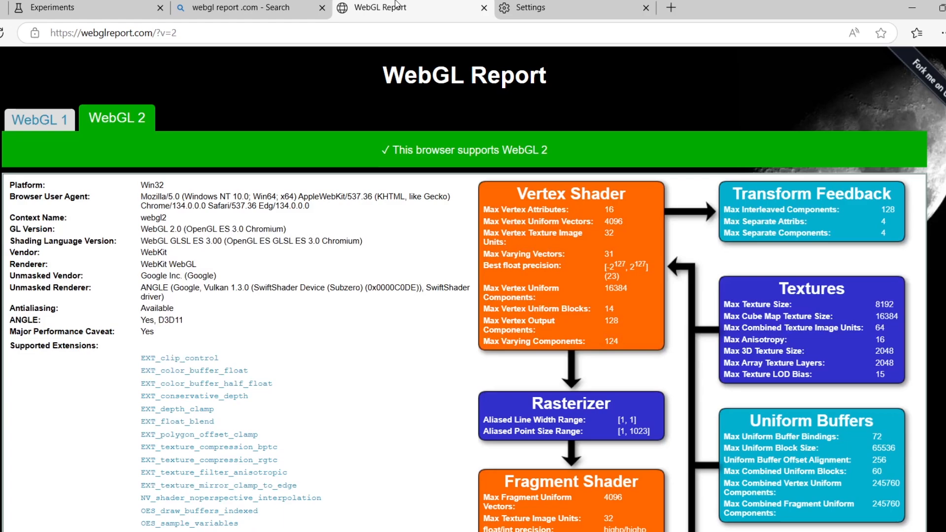
{"action": "scroll", "scroll_direction": "down", "scroll_amount": 3}
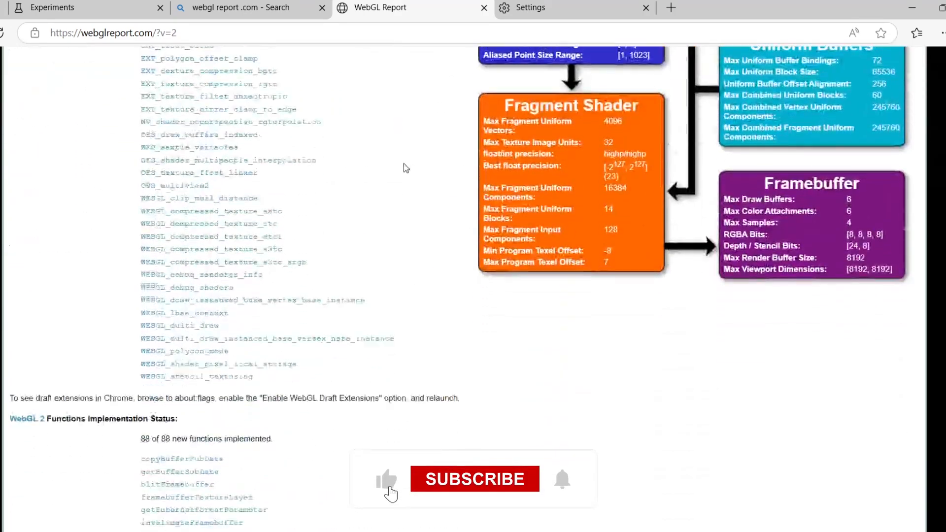